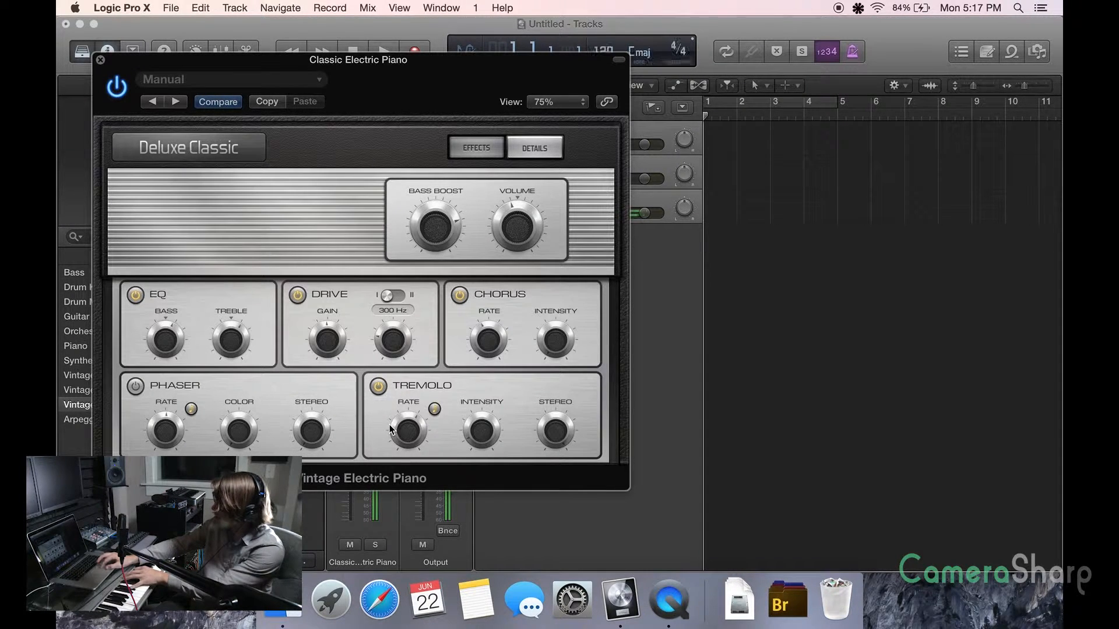
# Step: Enable the Phaser effect in the Classic Electric Piano plug-in
pyautogui.click(395, 295)
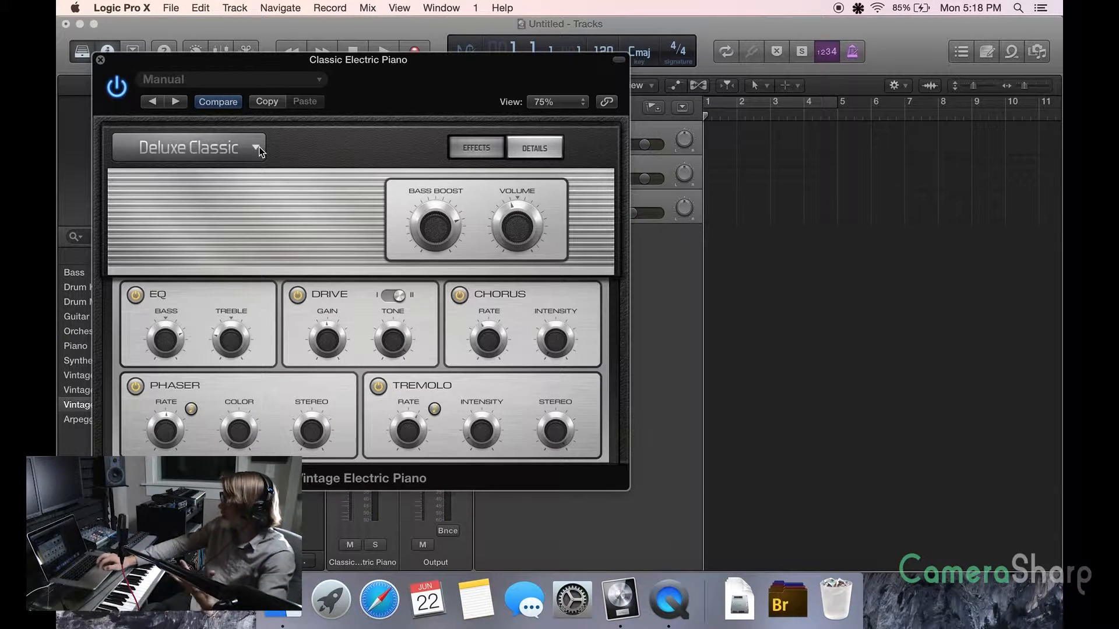
# Step: Switch the piano model from Deluxe Classic to Stage Mark I and close the plug-in window
pyautogui.click(189, 147)
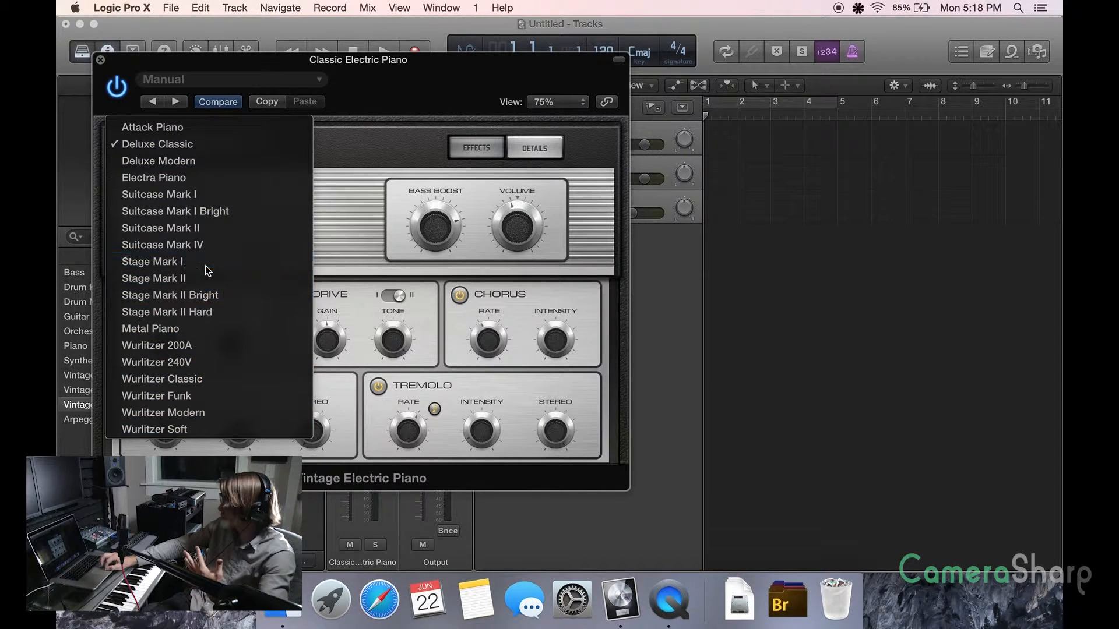
pyautogui.click(152, 261)
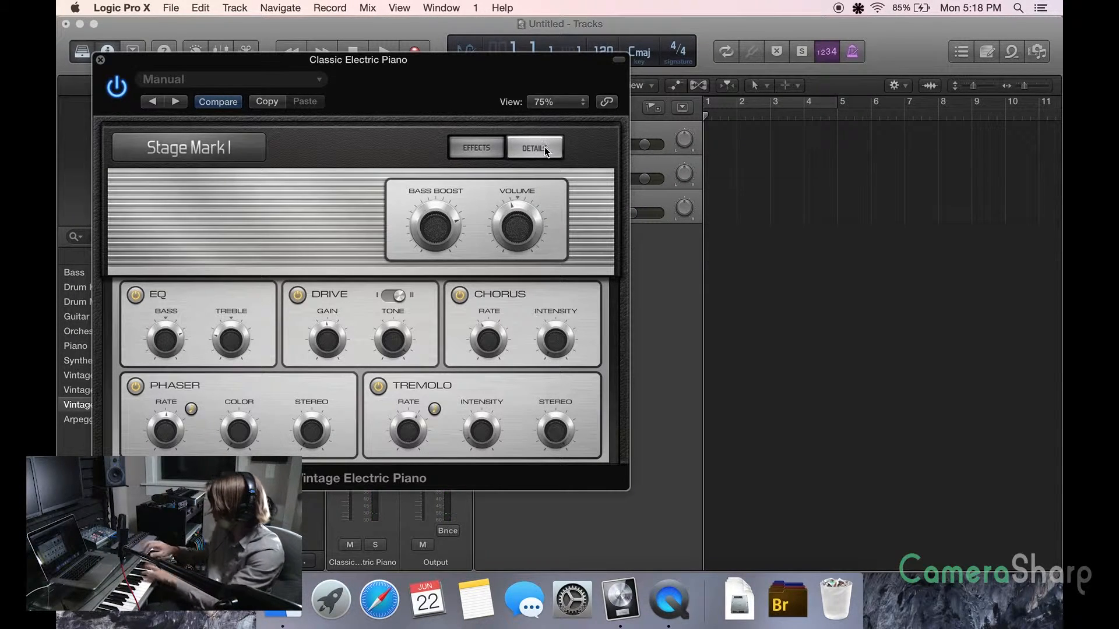
pyautogui.click(535, 147)
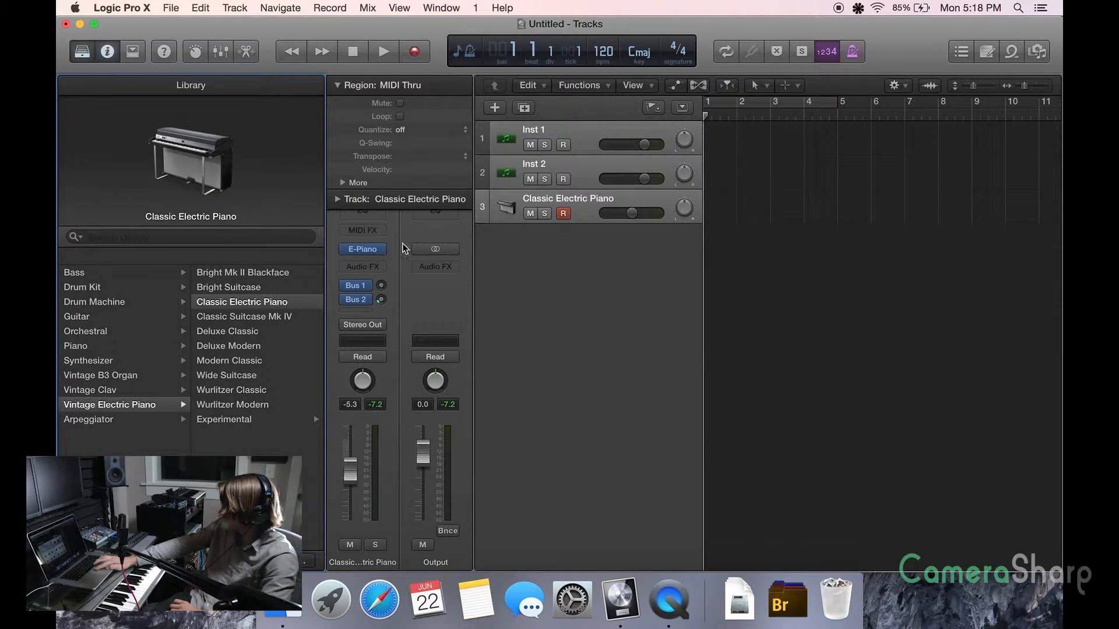
# Step: Load ES P (Polyphonic Synth) into track 3's instrument slot
pyautogui.click(362, 248)
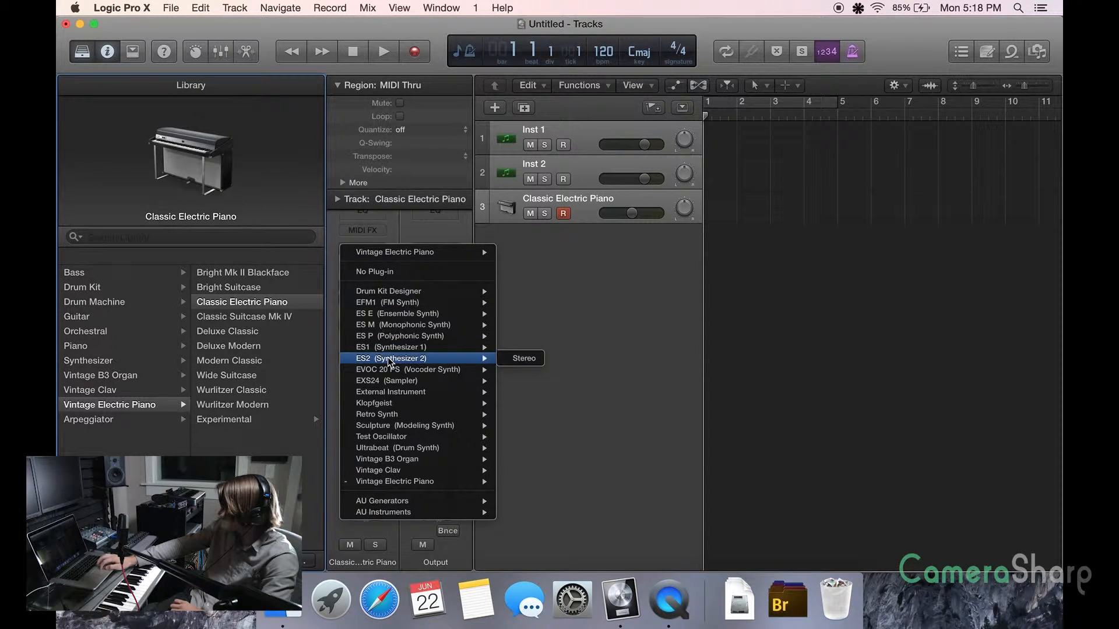
pyautogui.moveTo(391, 337)
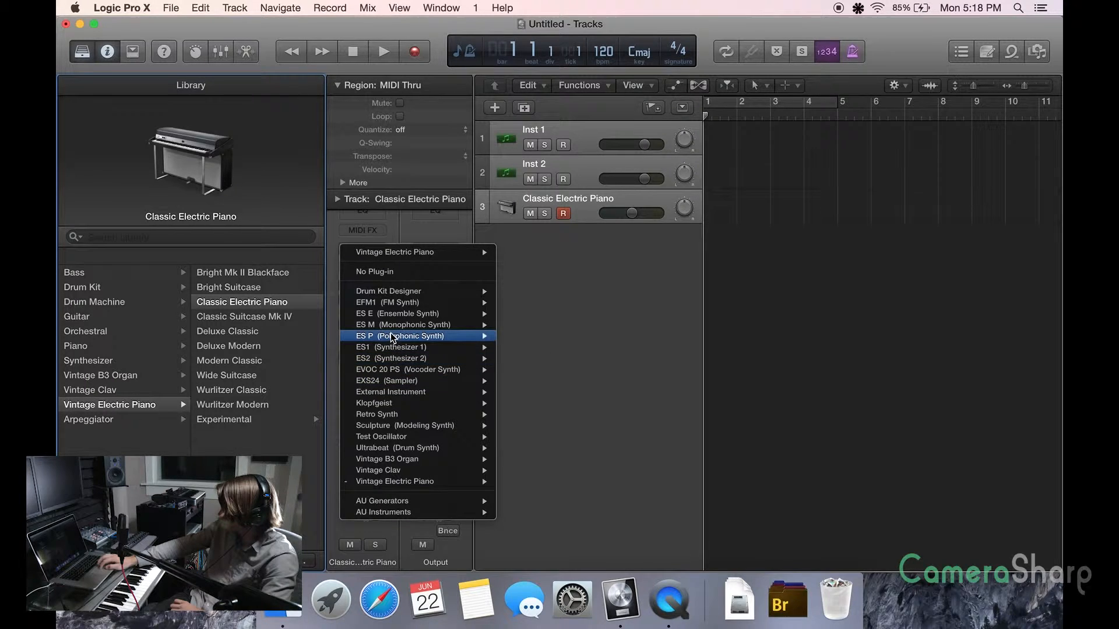
pyautogui.click(390, 336)
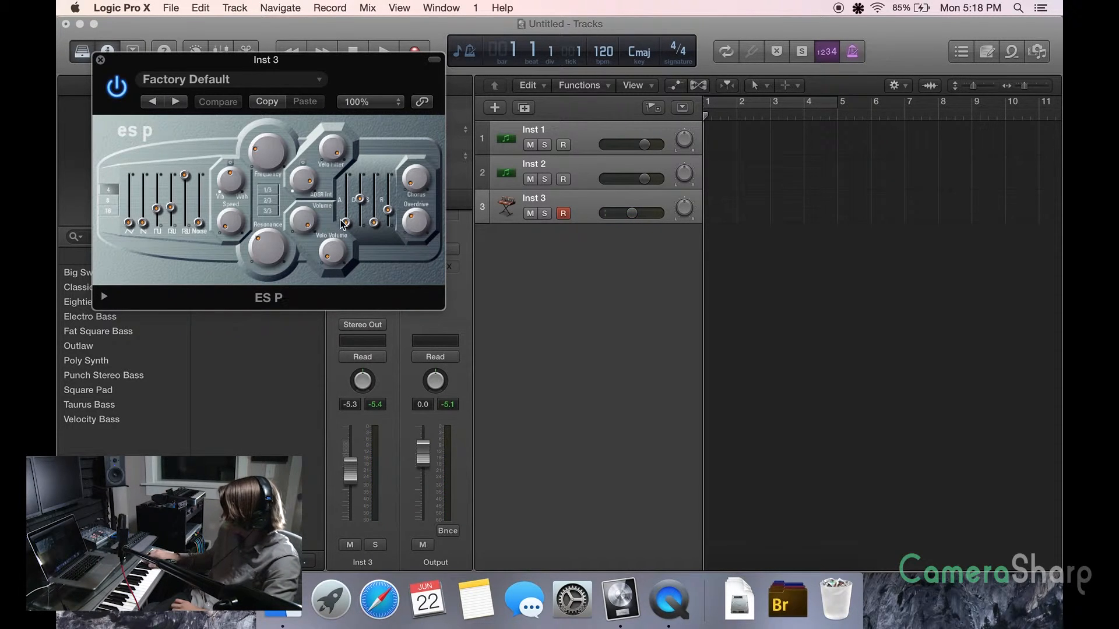
pyautogui.moveTo(269, 165)
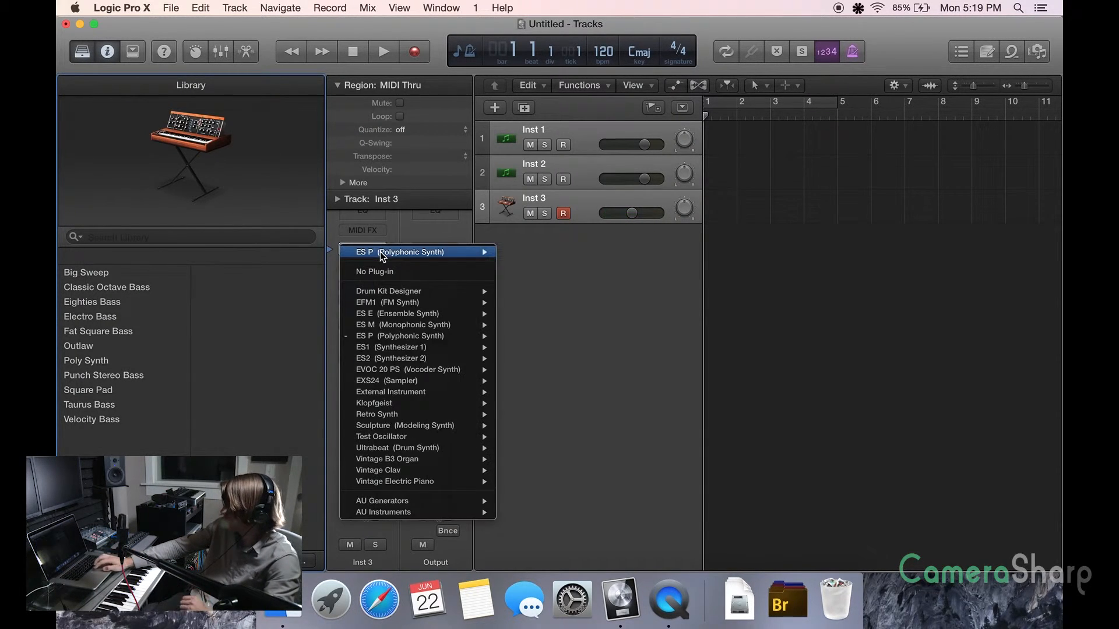
pyautogui.moveTo(380, 314)
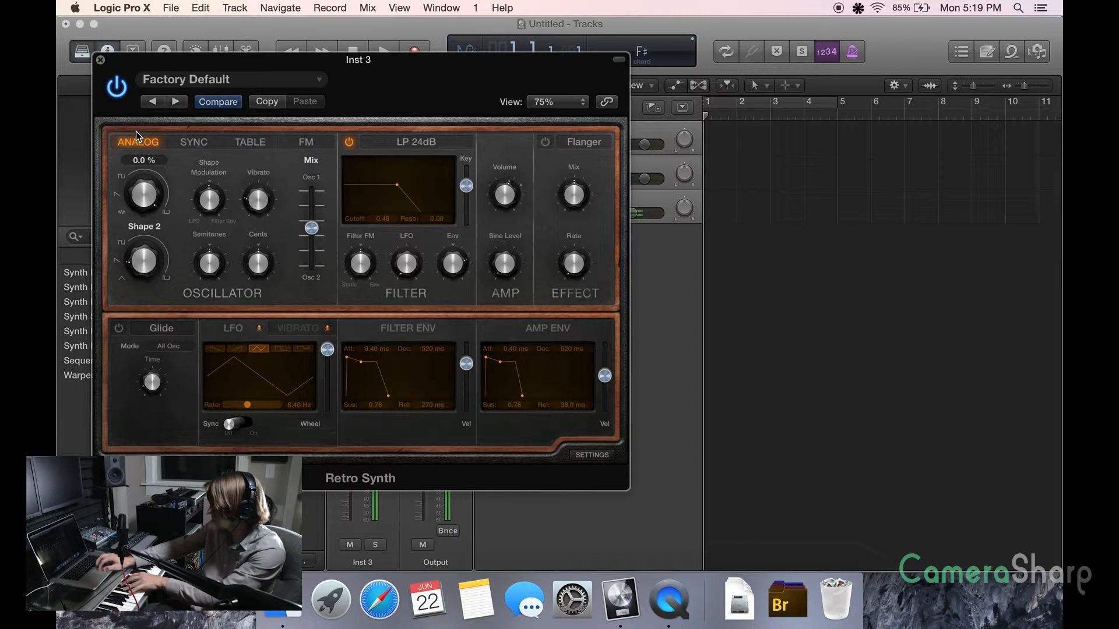
# Step: Adjust the oscillator Shape knob, then step to the Fifties SciFi preset
pyautogui.moveTo(143, 193); pyautogui.dragTo(143, 172)
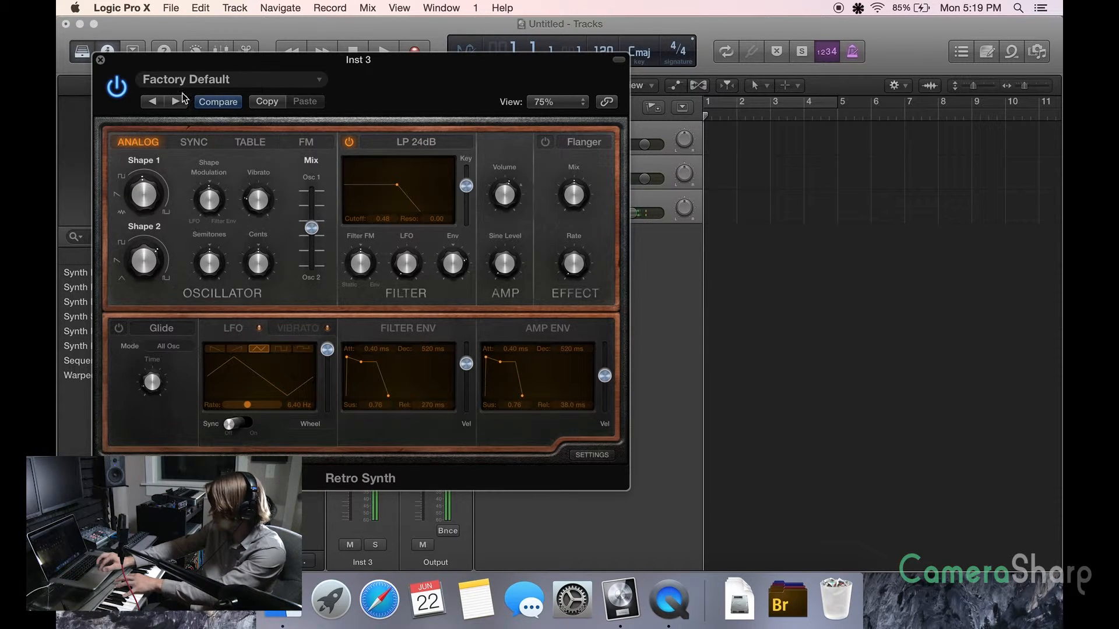
pyautogui.click(231, 80)
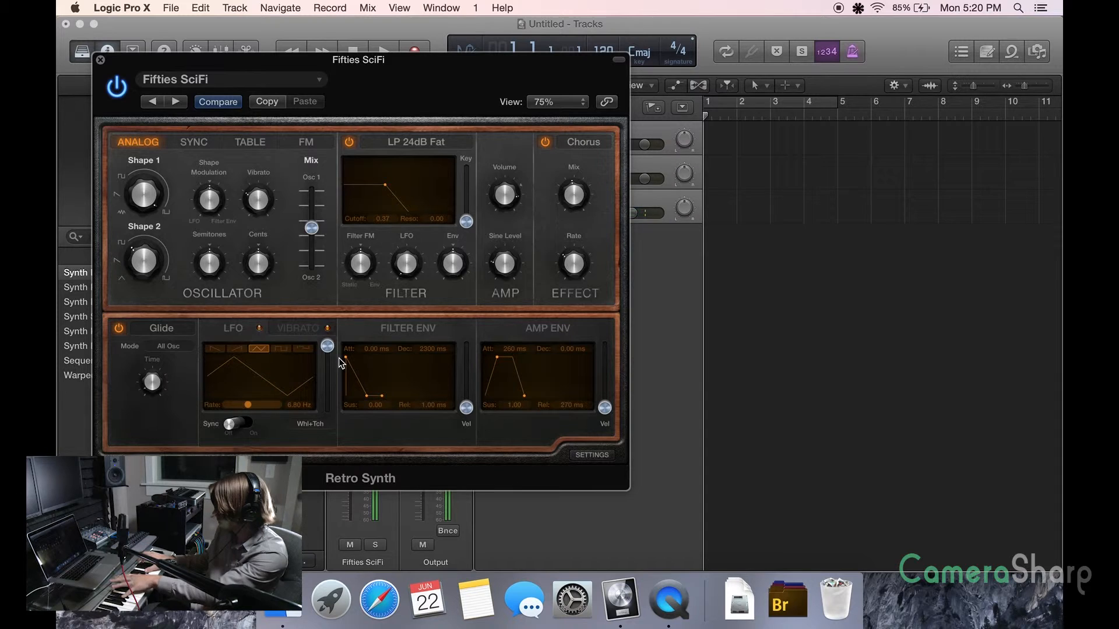
# Step: Choose Synth Leads > Tri Pulse Lead from Retro Synth presets and close the window
pyautogui.click(231, 80)
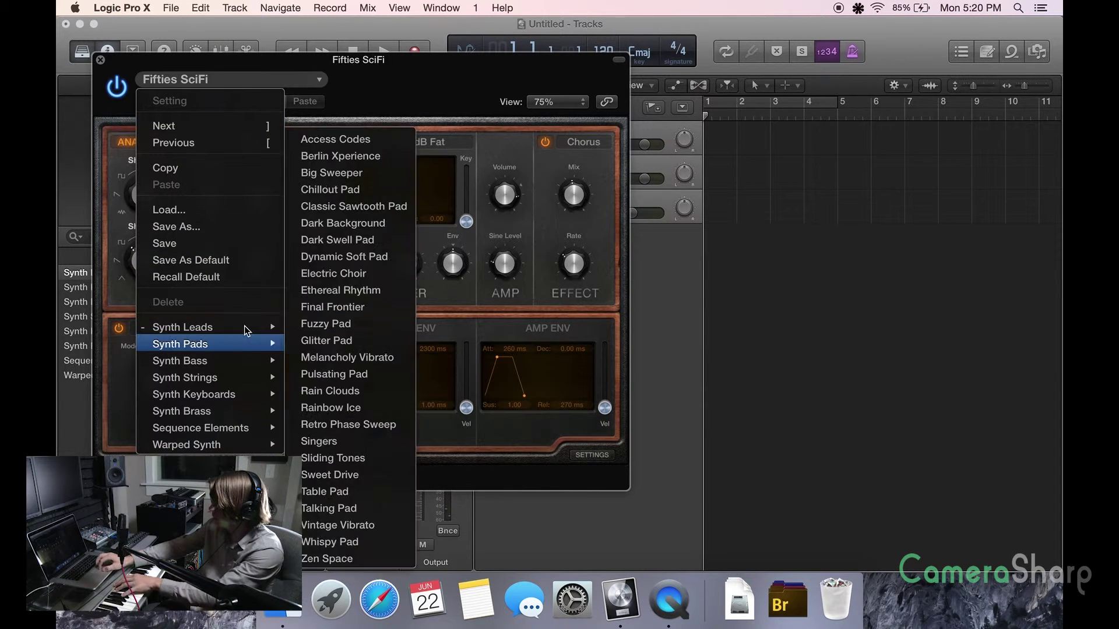
pyautogui.moveTo(183, 327)
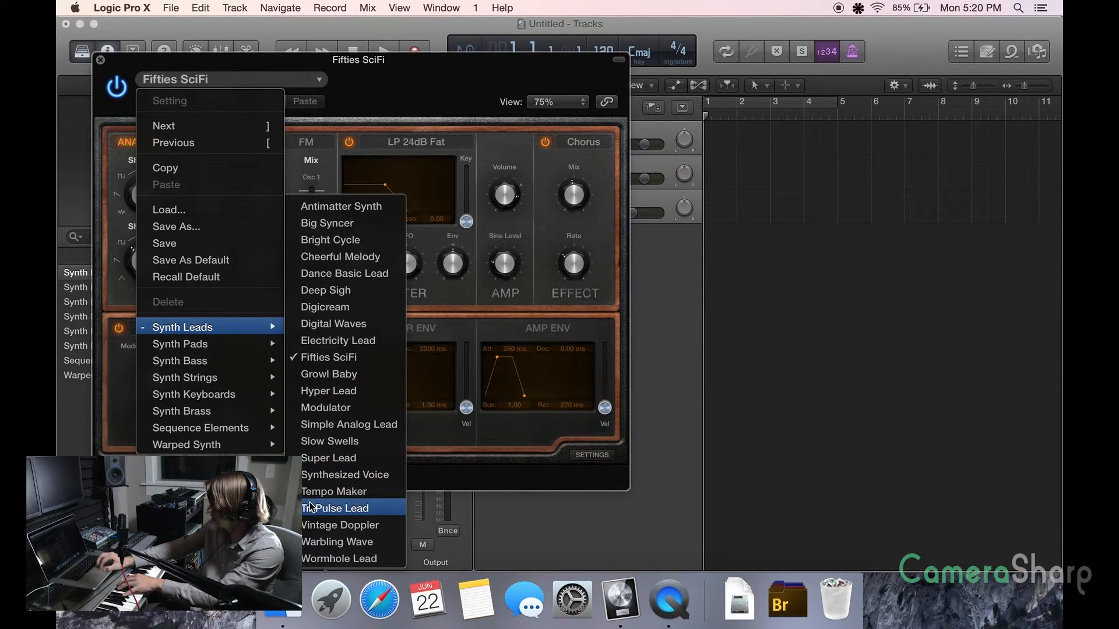
pyautogui.click(341, 509)
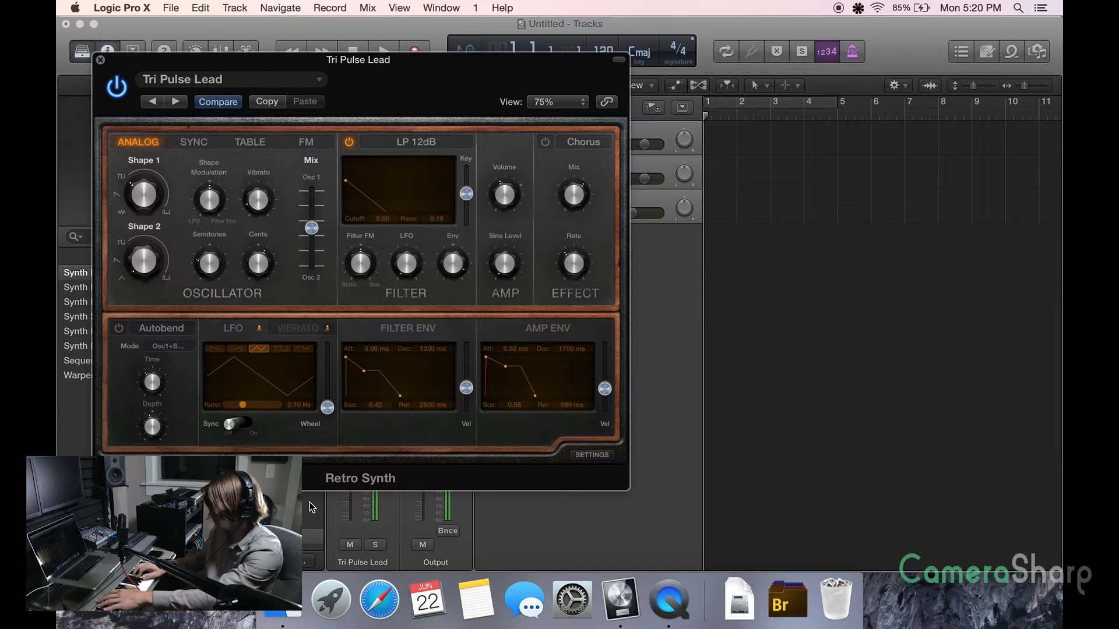
pyautogui.click(103, 61)
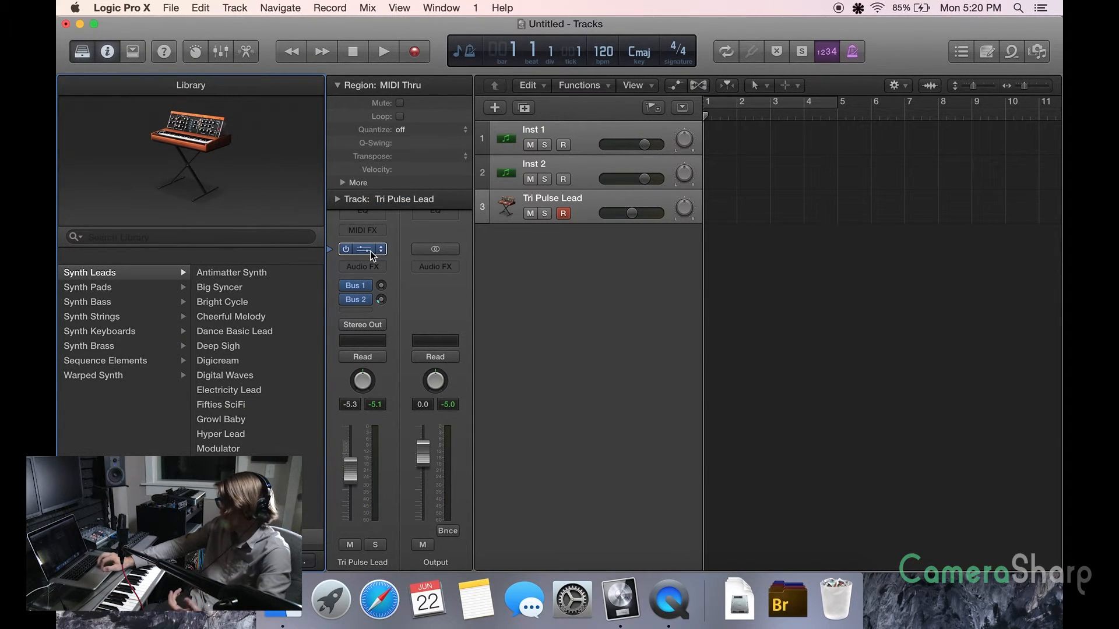
pyautogui.moveTo(367, 253)
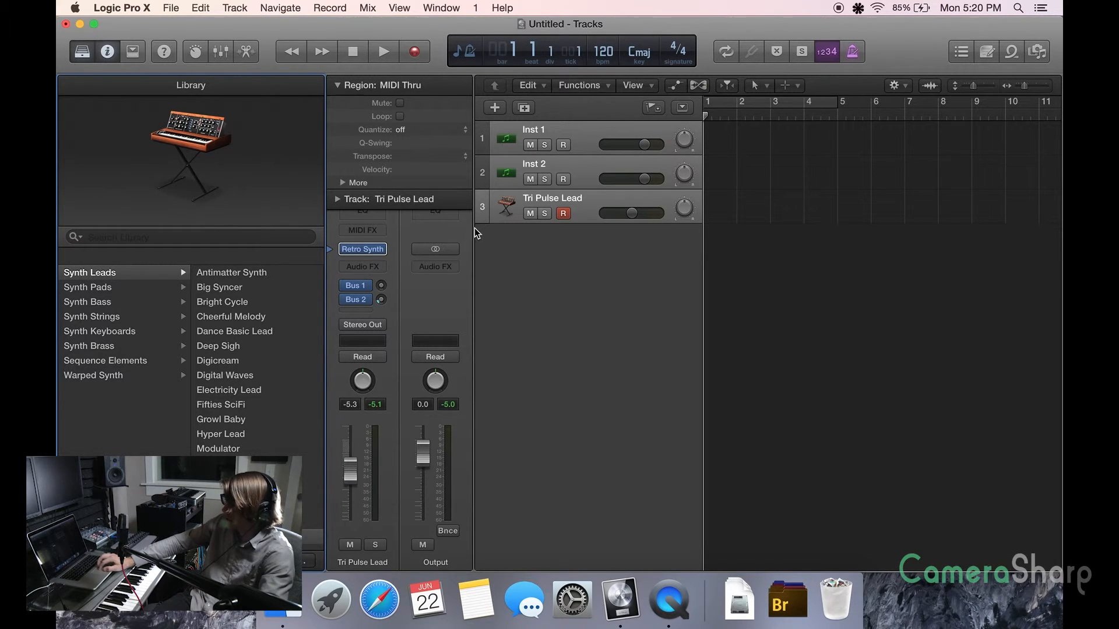
pyautogui.moveTo(383, 294)
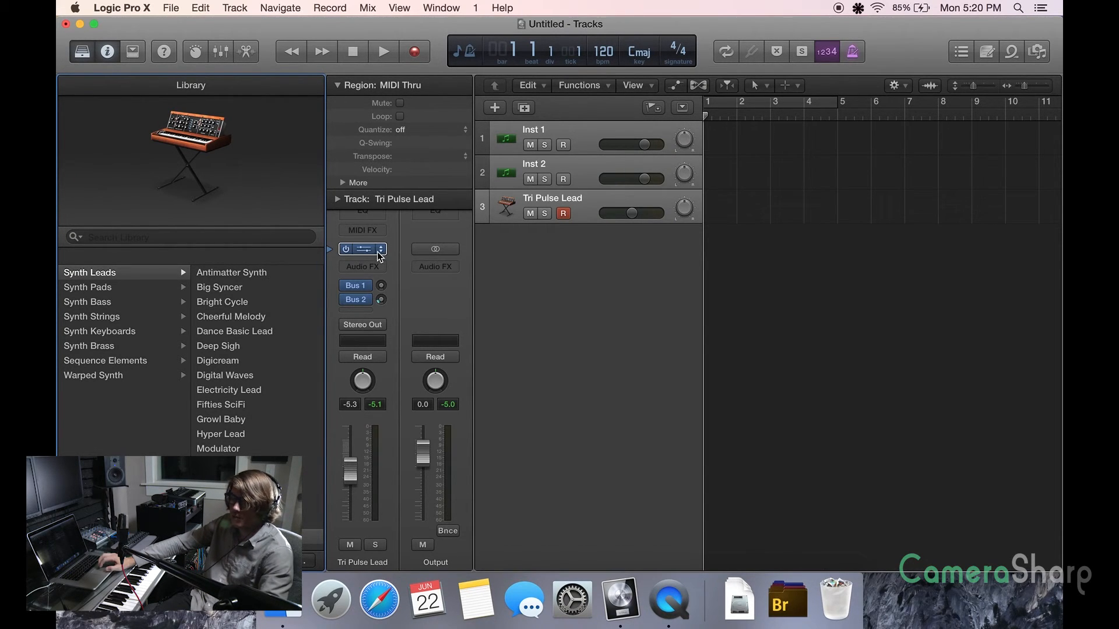
pyautogui.moveTo(367, 253)
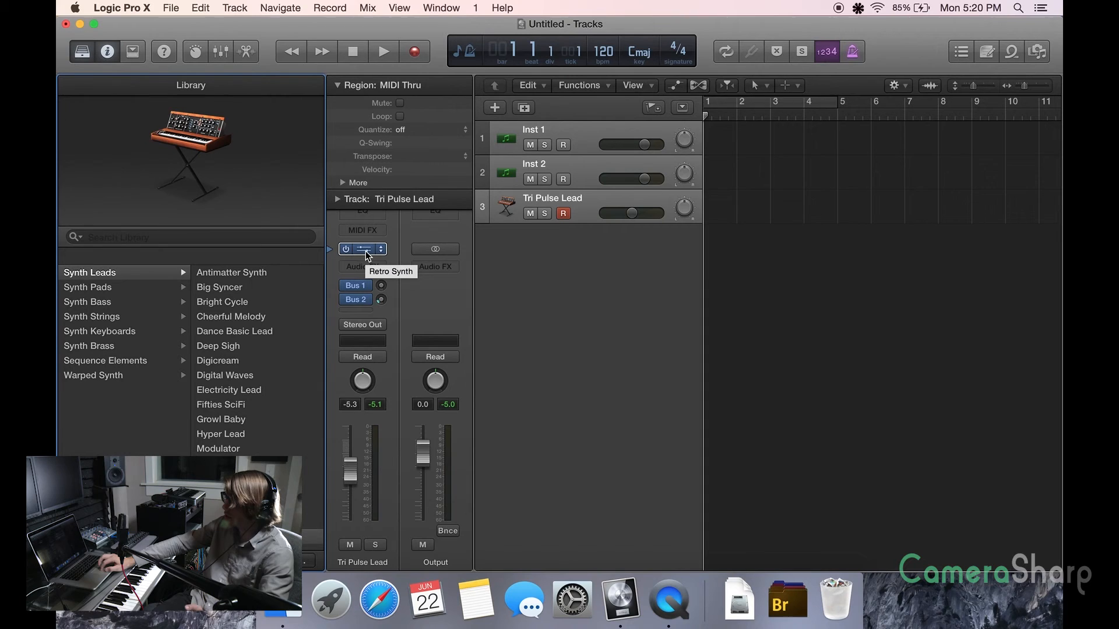